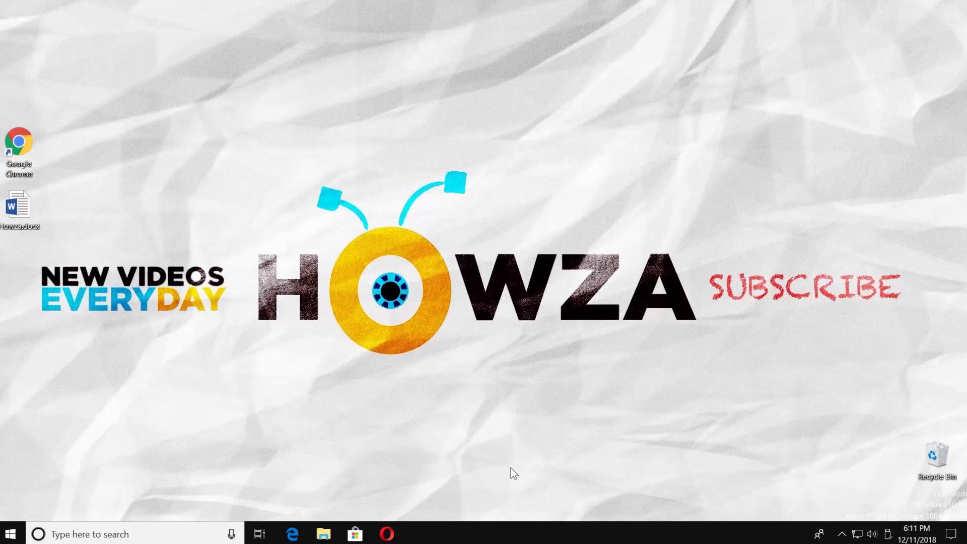
Open Howza.docx and place the cursor in the table's third-row first cell
{"action": "left_click", "coordinate": [20, 204]}
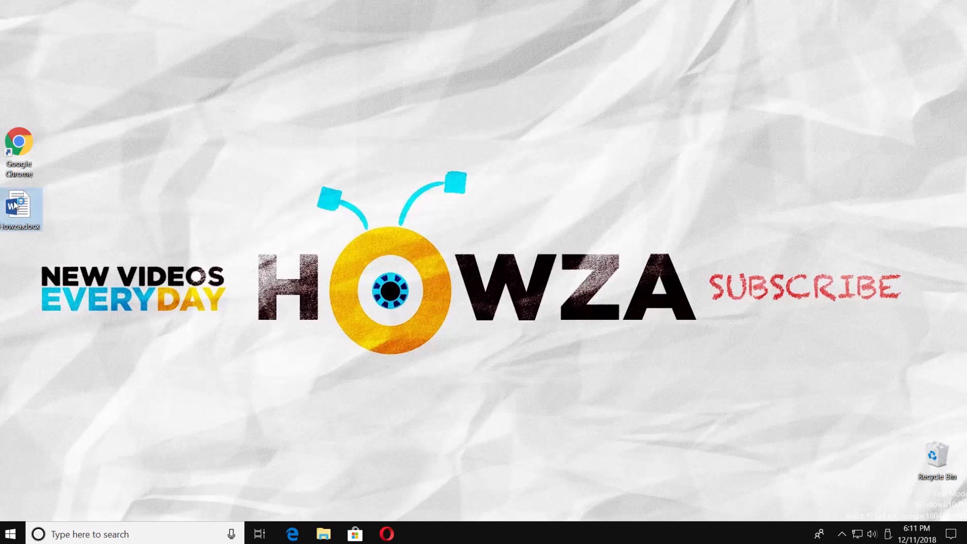
{"action": "double_click", "coordinate": [19, 203]}
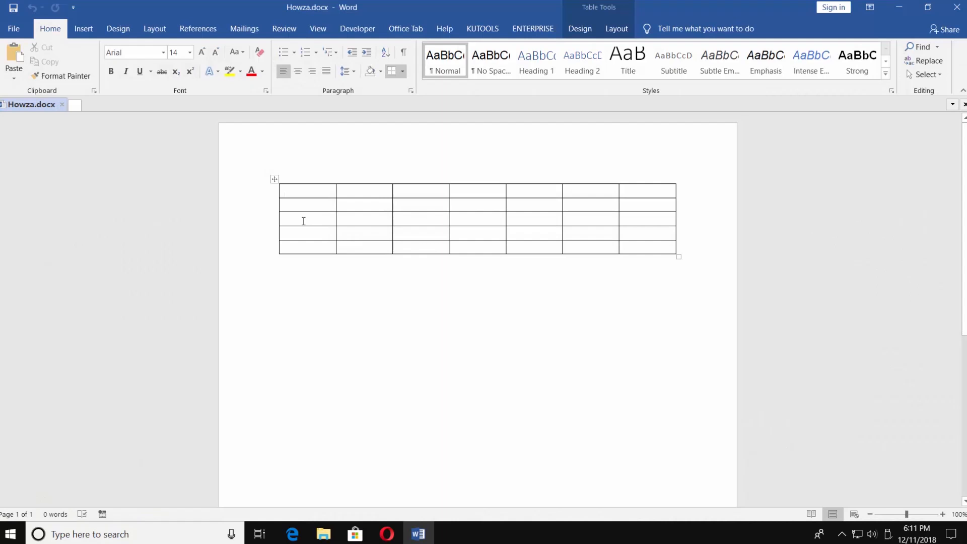
{"action": "left_click", "coordinate": [302, 220]}
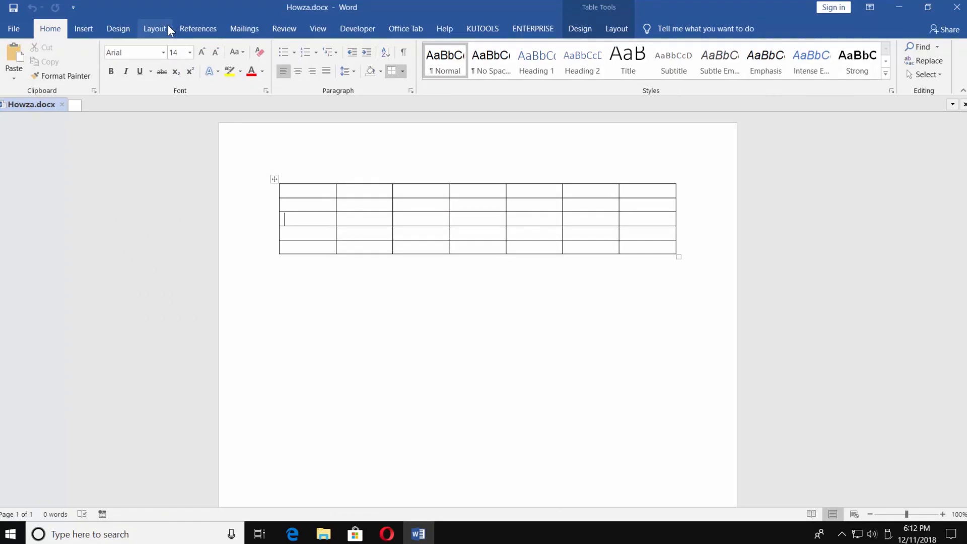
Browse the Layout Breaks list, then return the cursor to the third row's first cell
{"action": "left_click", "coordinate": [154, 28]}
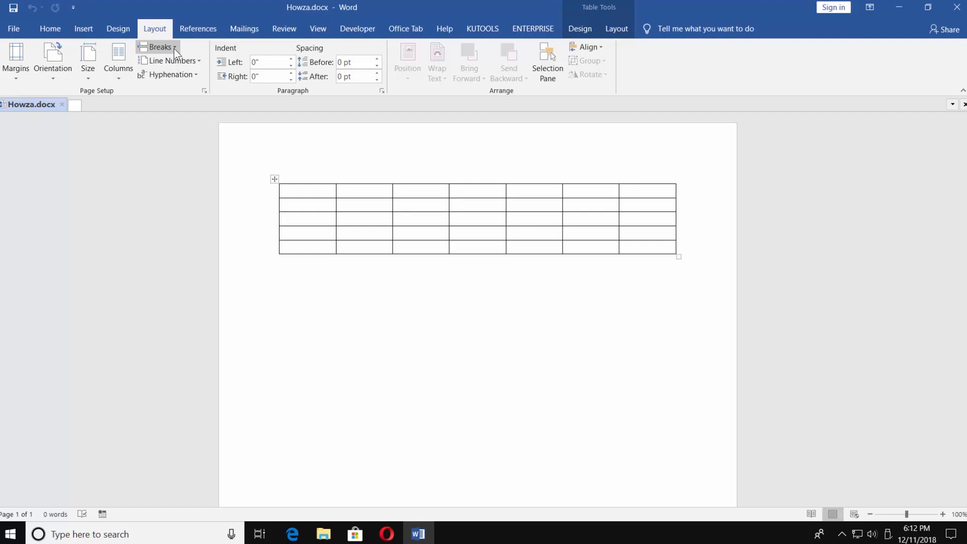
{"action": "left_click", "coordinate": [160, 47]}
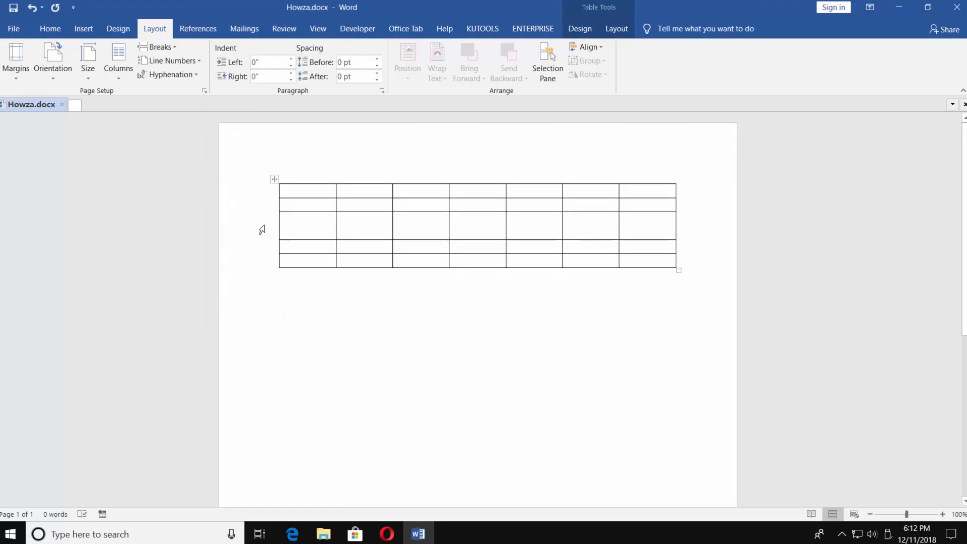
{"action": "left_click", "coordinate": [160, 47]}
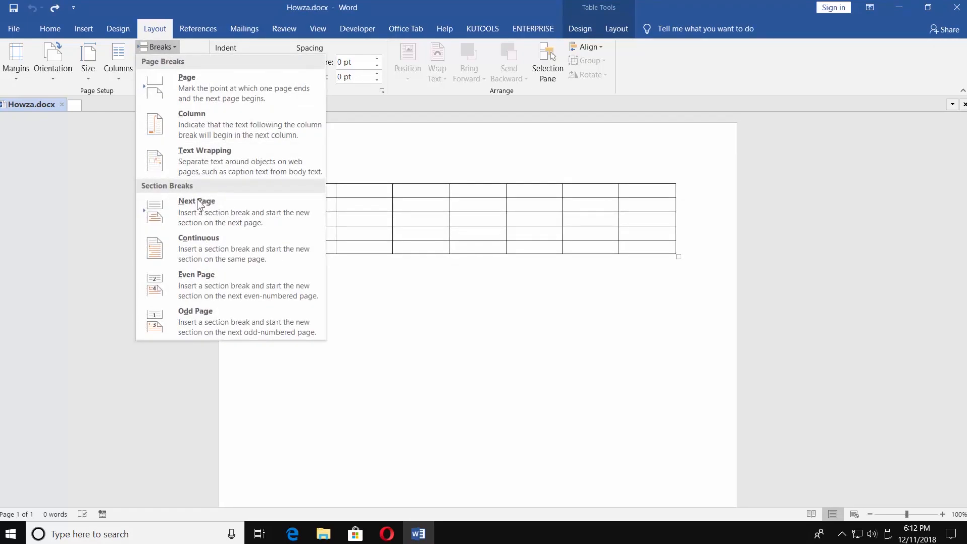
{"action": "mouse_move", "coordinate": [242, 284]}
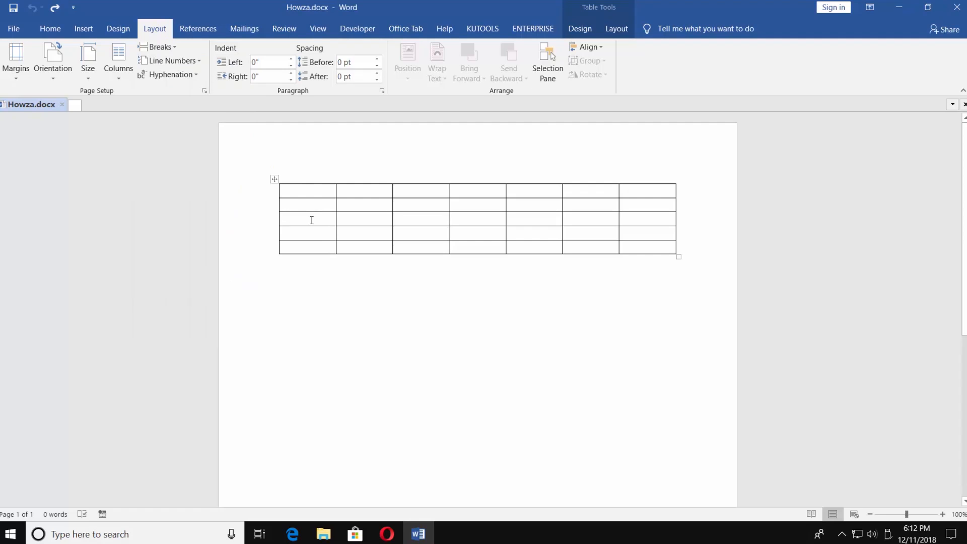
{"action": "left_click", "coordinate": [307, 219]}
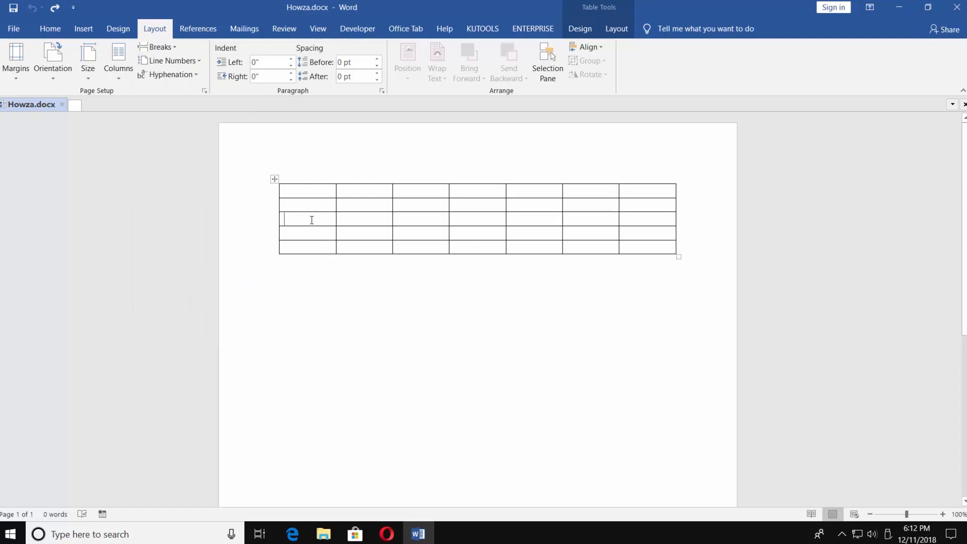